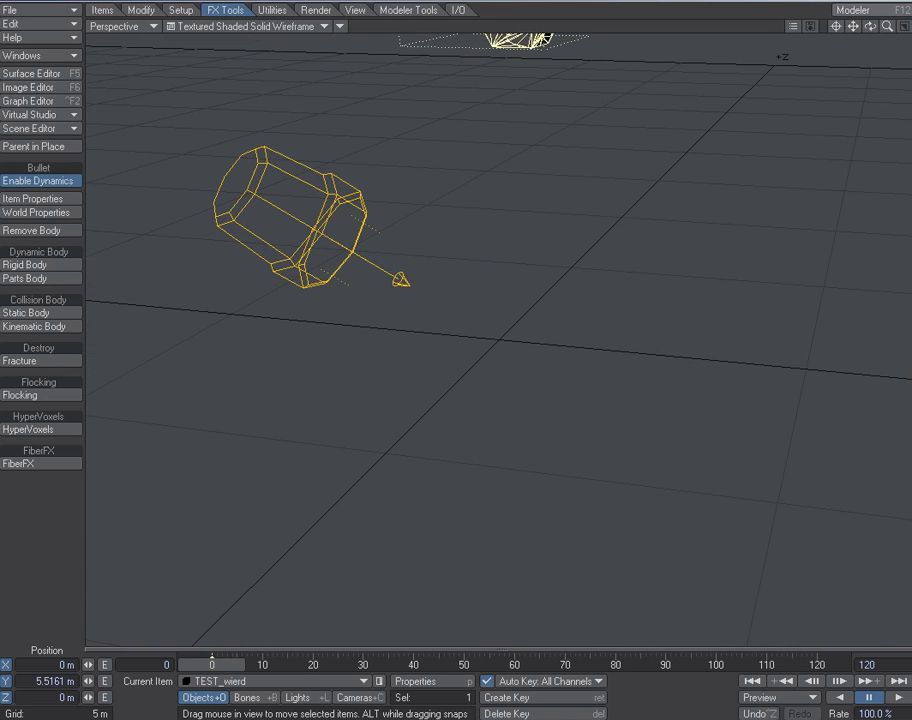
Step: Create a Ground Plane from Modeler Tools geometry, keeping Width and Depth at 10 m
{"action": "left_click", "coordinate": [408, 8]}
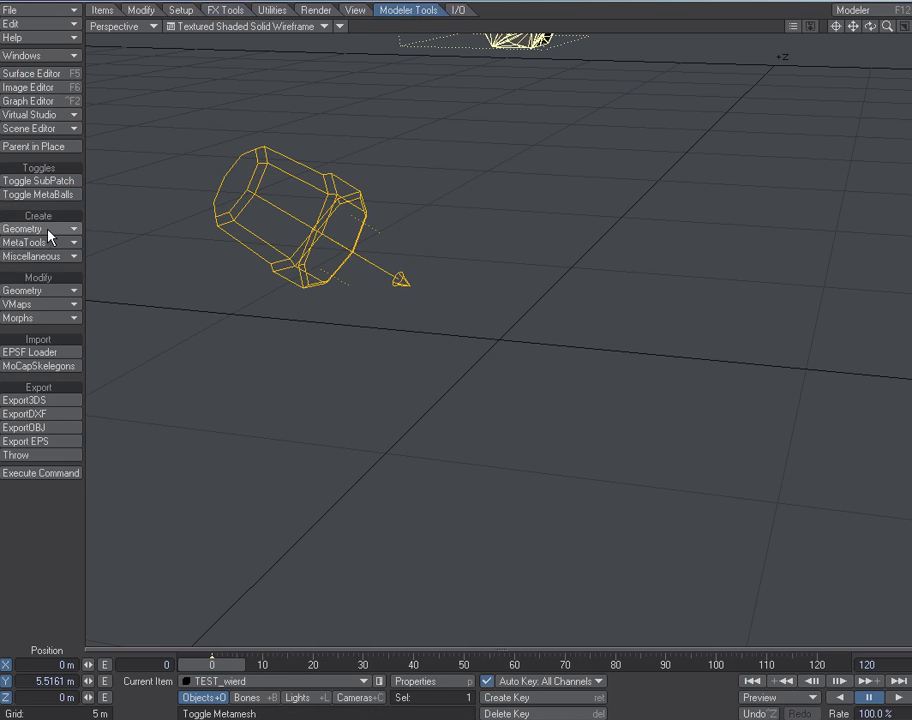
{"action": "left_click", "coordinate": [22, 228]}
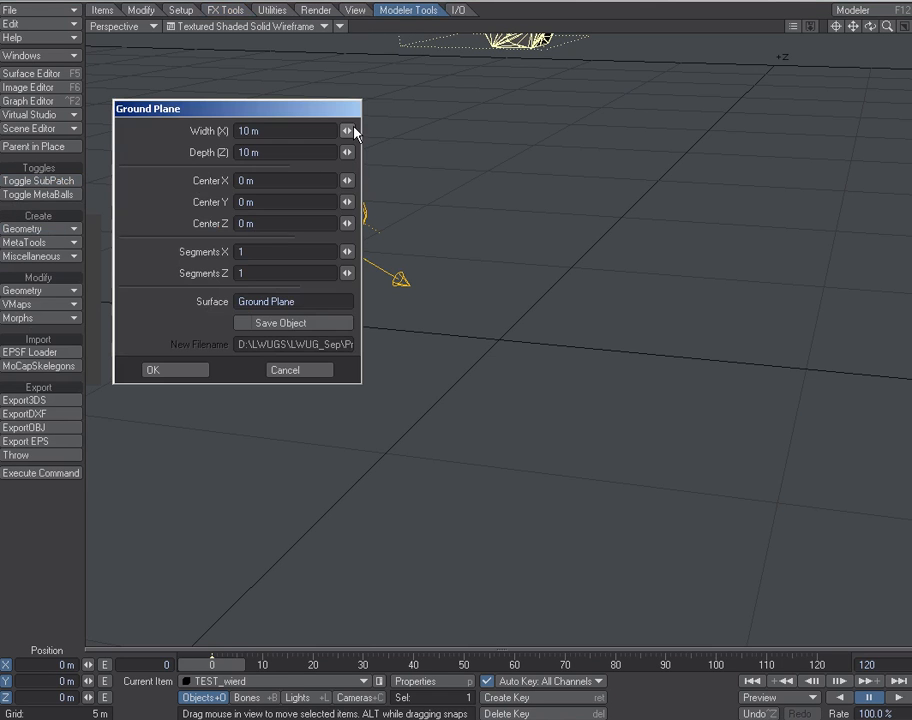
{"action": "left_click", "coordinate": [152, 368]}
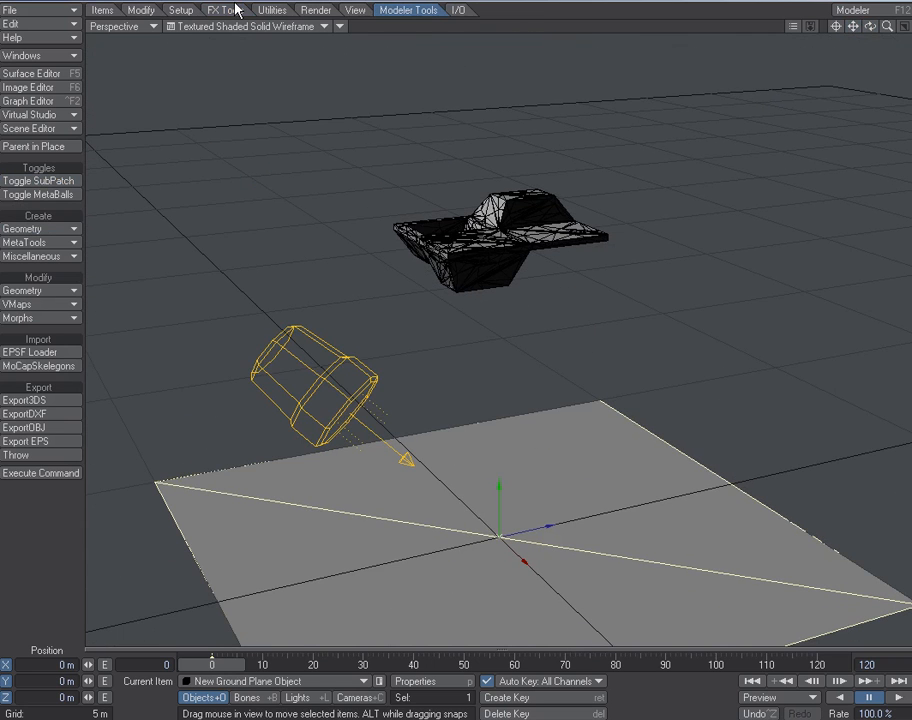
Step: Return to the FX Tools set so Bullet decomposes the TEST_weird object
{"action": "left_click", "coordinate": [226, 8]}
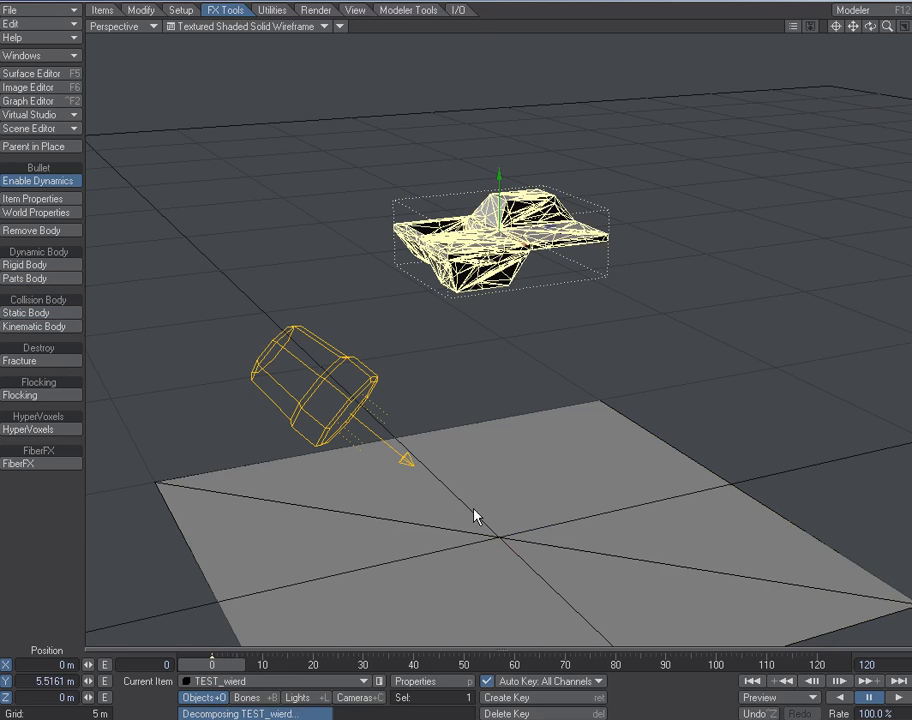
{"action": "mouse_move", "coordinate": [580, 552]}
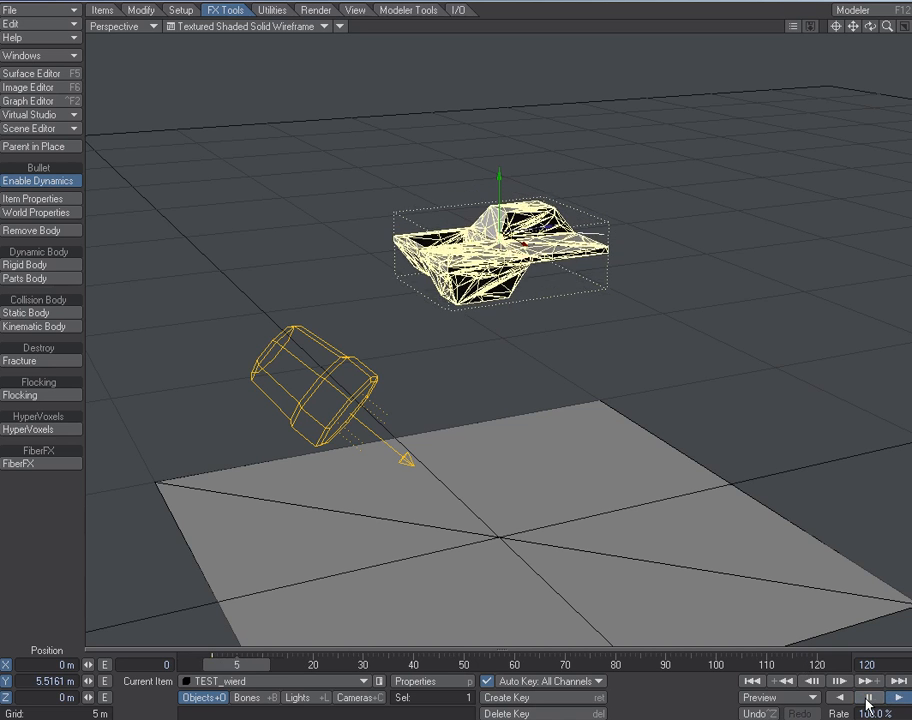
Step: Run the Bullet simulation so the fractured object smashes across the ground plane
{"action": "left_click", "coordinate": [868, 696]}
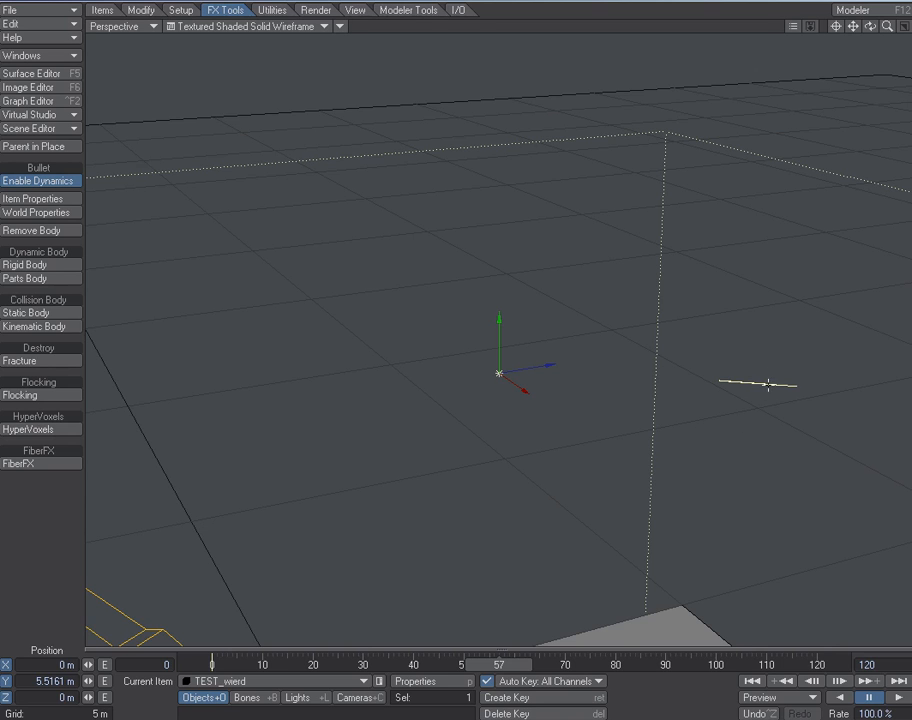
{"action": "mouse_move", "coordinate": [764, 388]}
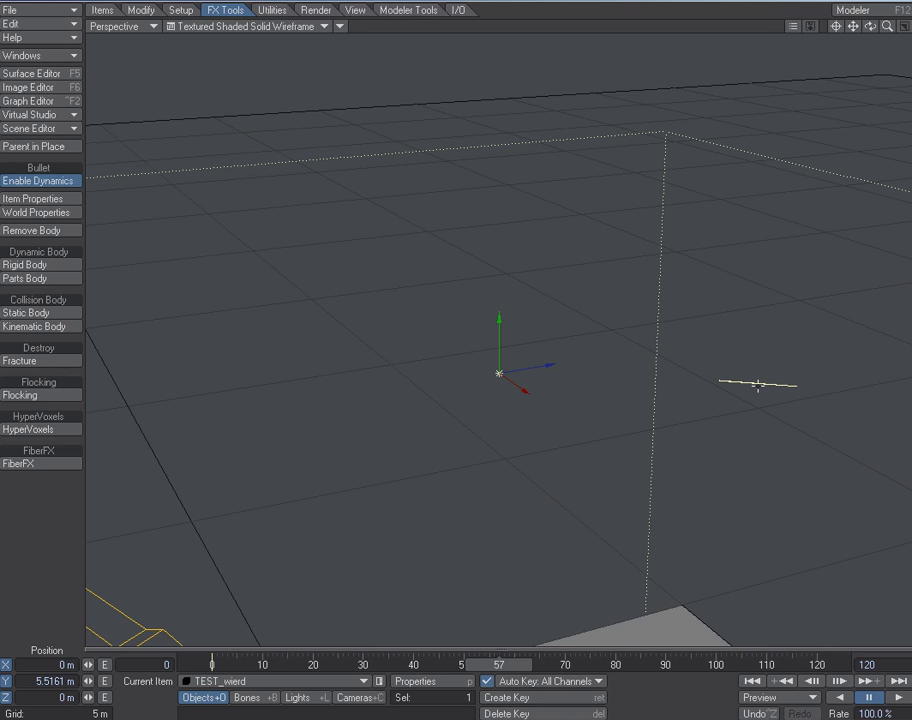
{"action": "mouse_move", "coordinate": [876, 122]}
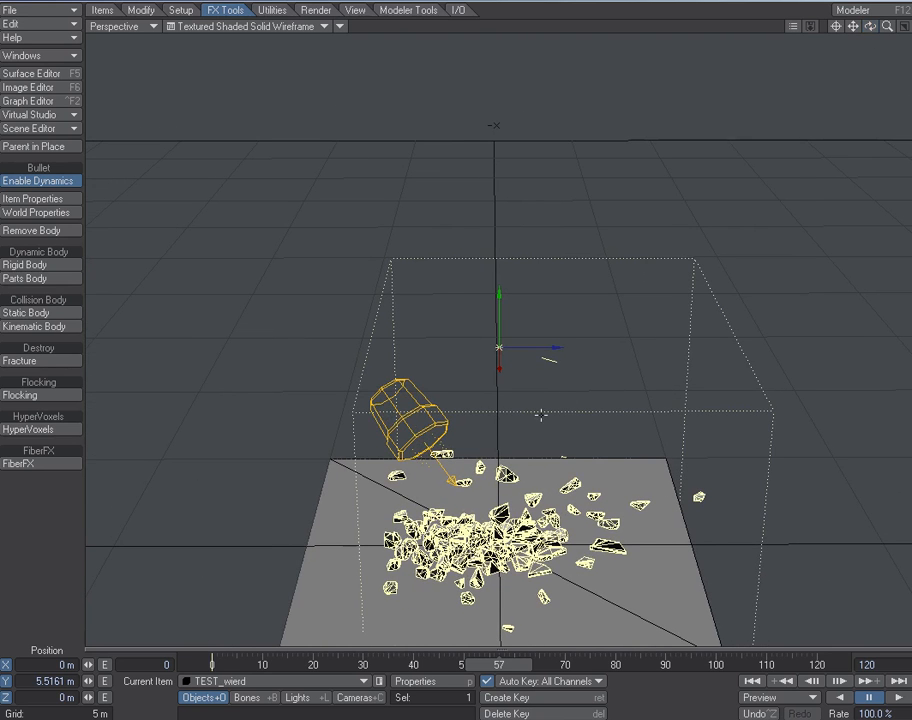
{"action": "mouse_move", "coordinate": [600, 452]}
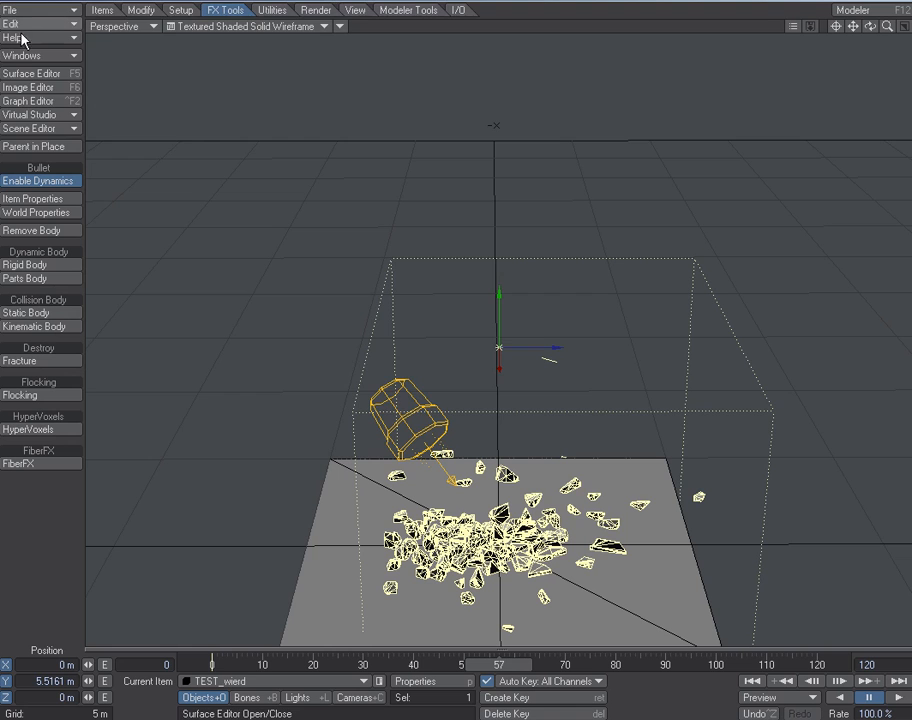
Step: Save Transformed Object over the existing Artifact.lwo, confirming the overwrite
{"action": "left_click", "coordinate": [10, 24]}
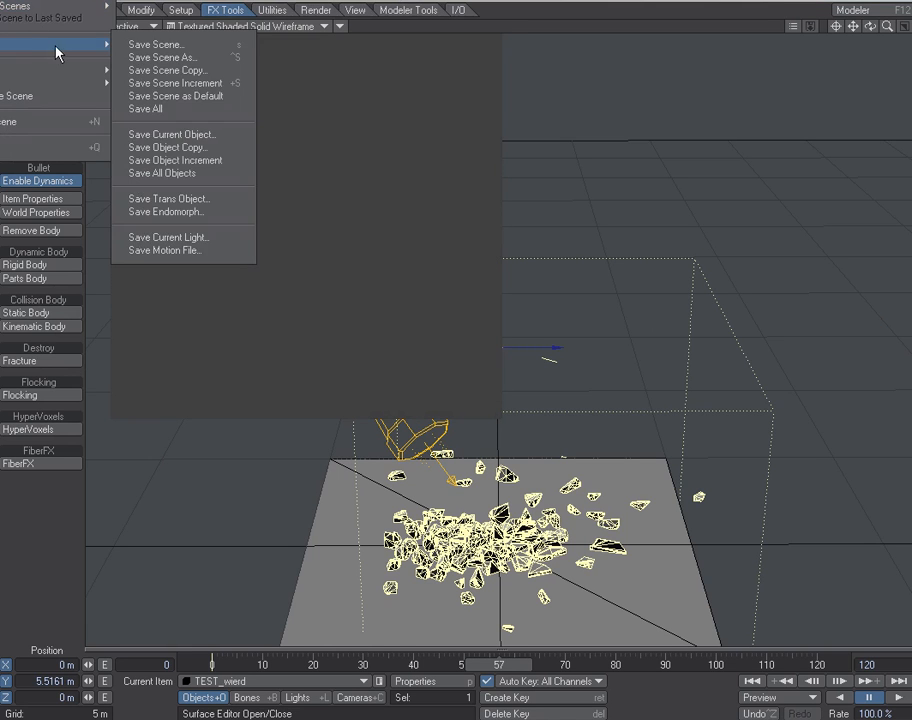
{"action": "mouse_move", "coordinate": [184, 236]}
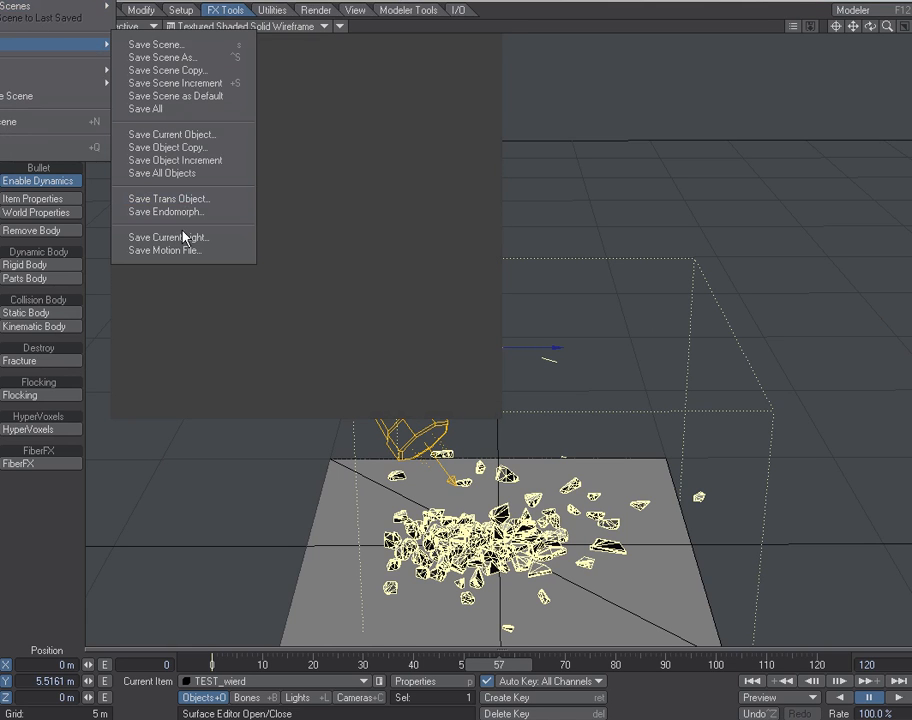
{"action": "left_click", "coordinate": [168, 198]}
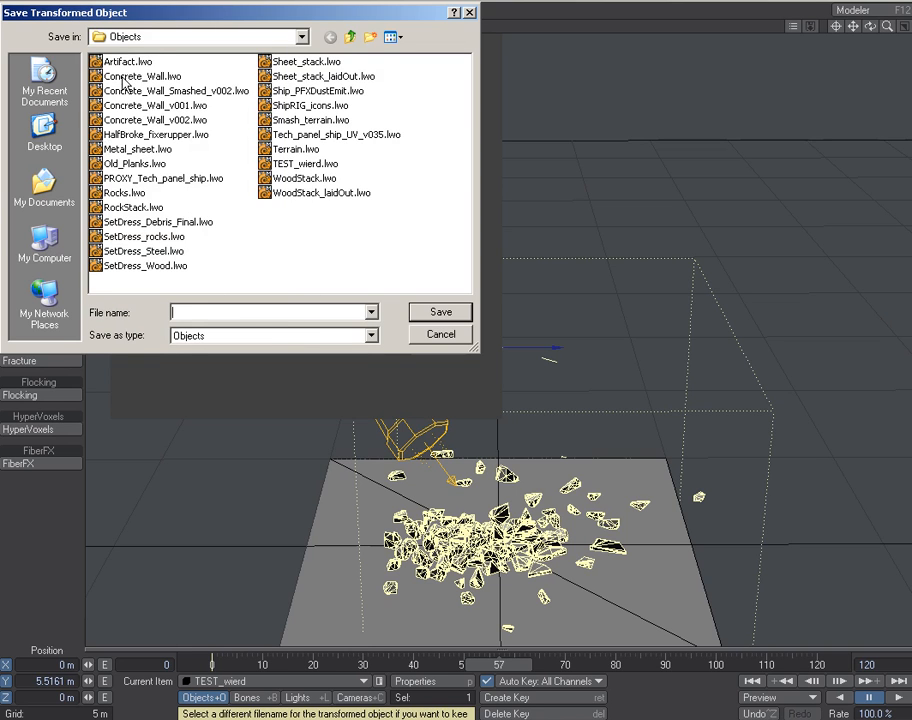
{"action": "left_click", "coordinate": [126, 60]}
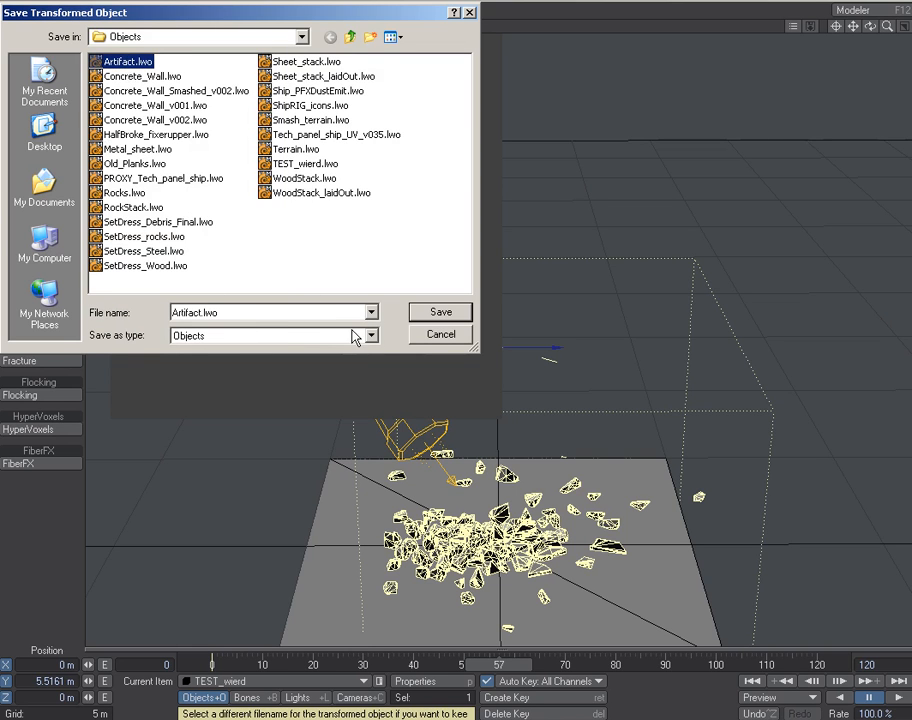
{"action": "left_click", "coordinate": [440, 312]}
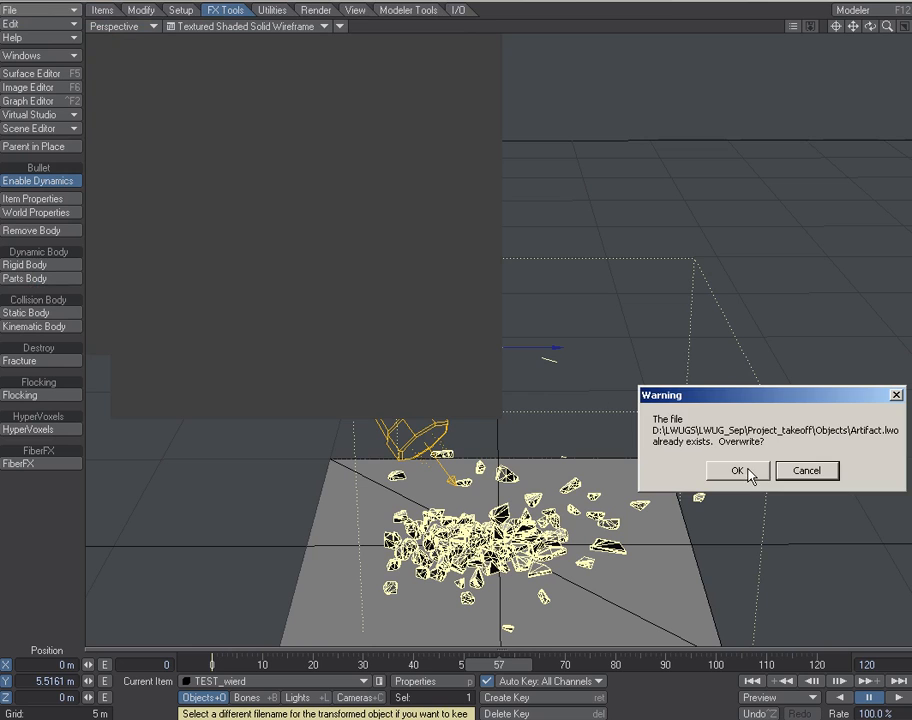
{"action": "left_click", "coordinate": [736, 470]}
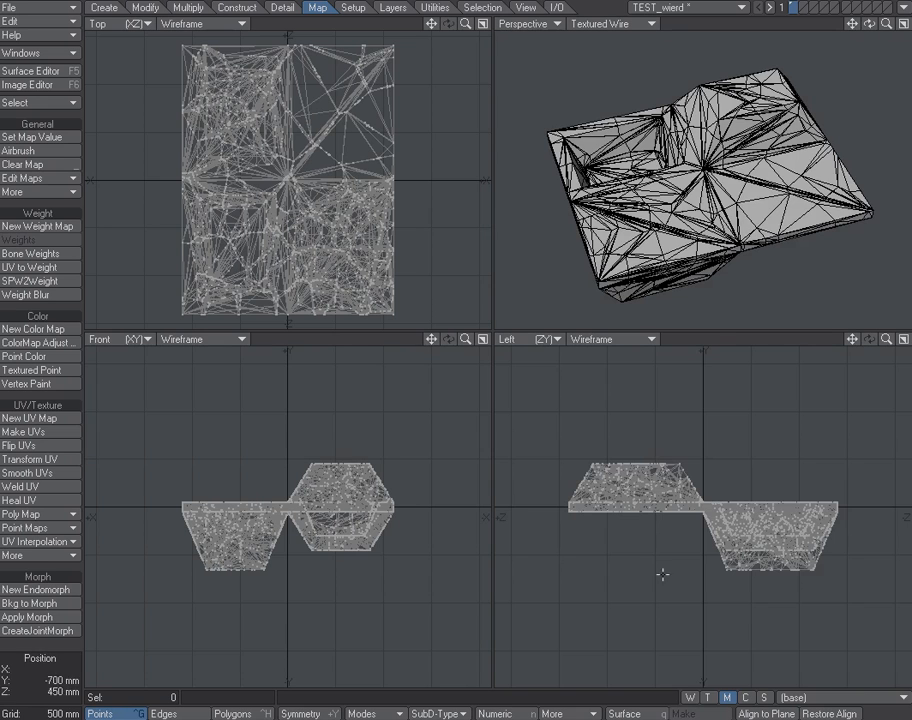
Step: Choose the Exploded morph from Modeler's morph map popup
{"action": "left_click", "coordinate": [808, 696]}
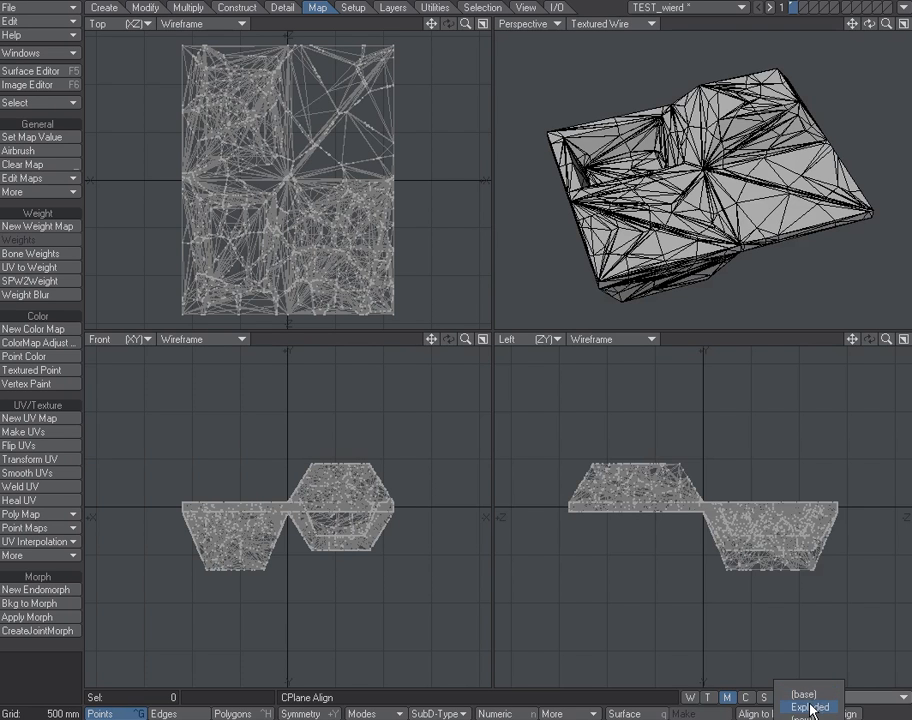
{"action": "left_click", "coordinate": [808, 708]}
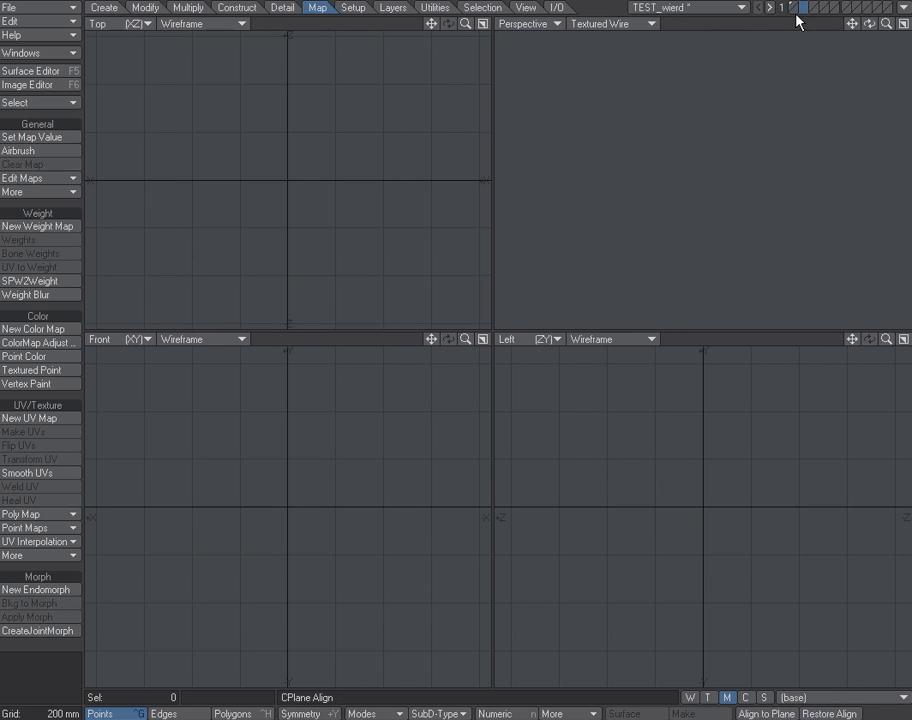
Step: Load Artifact.lwo into an empty Modeler layer, showing its scattered pieces
{"action": "left_click", "coordinate": [12, 8]}
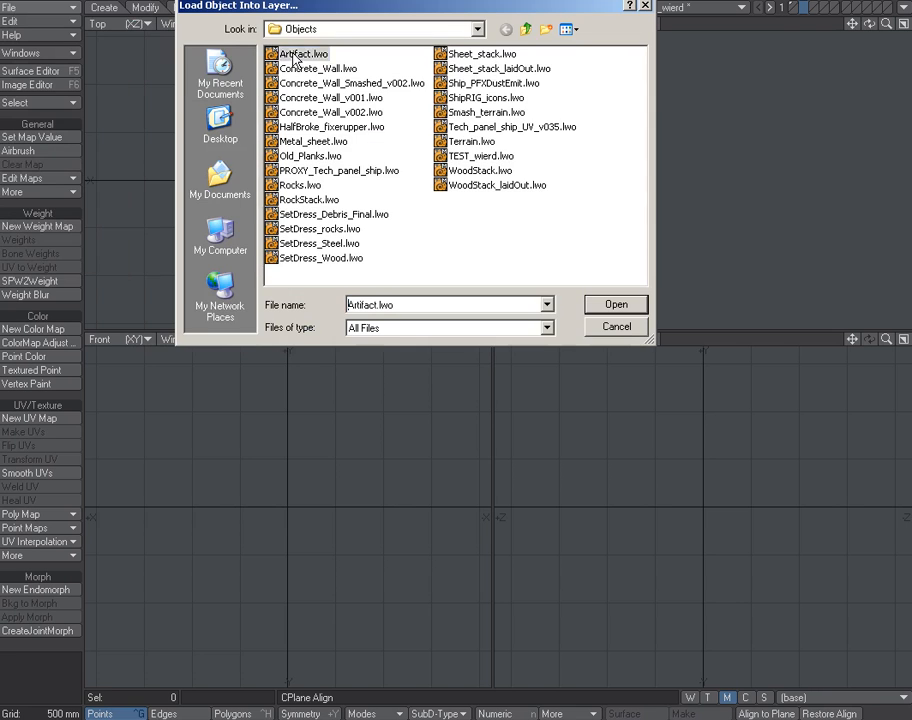
{"action": "left_click", "coordinate": [616, 304]}
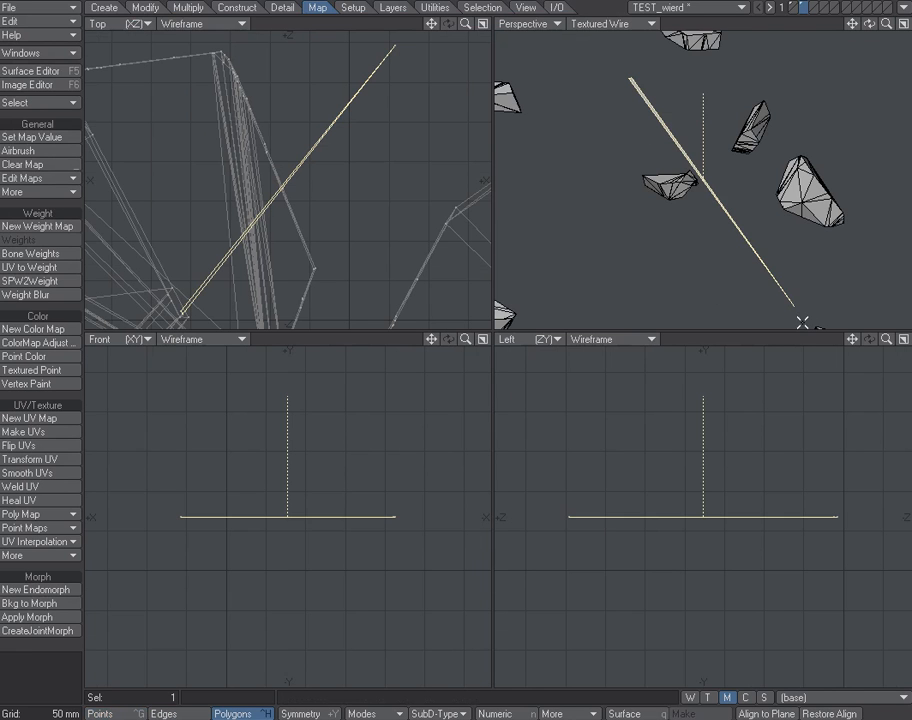
{"action": "left_click", "coordinate": [38, 630]}
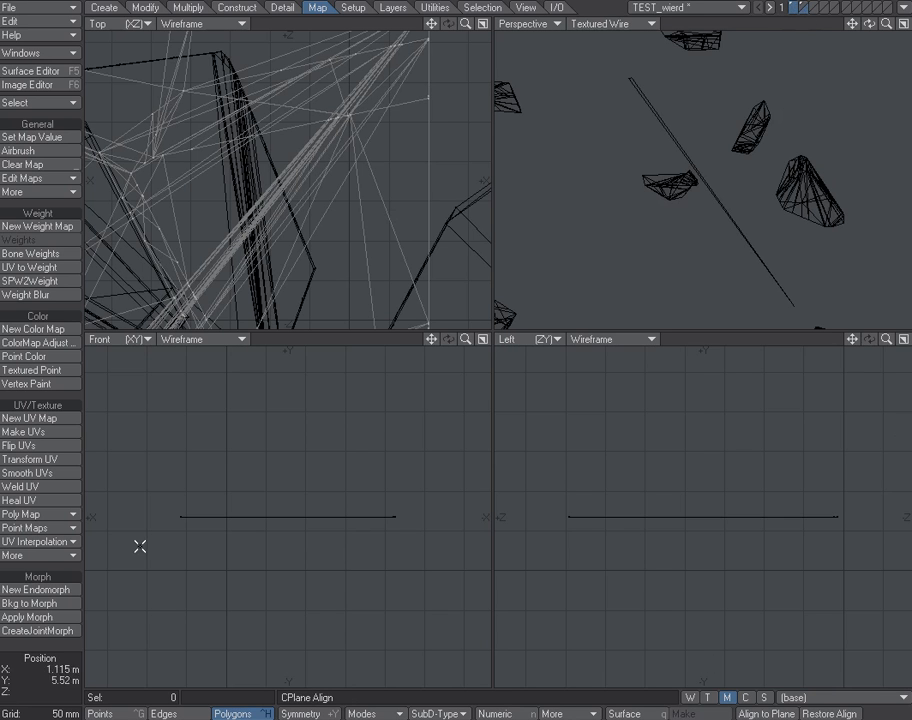
Step: Use Background to Morph to create the FindBooBoo endomorph from the Artifact layer
{"action": "left_click", "coordinate": [28, 604]}
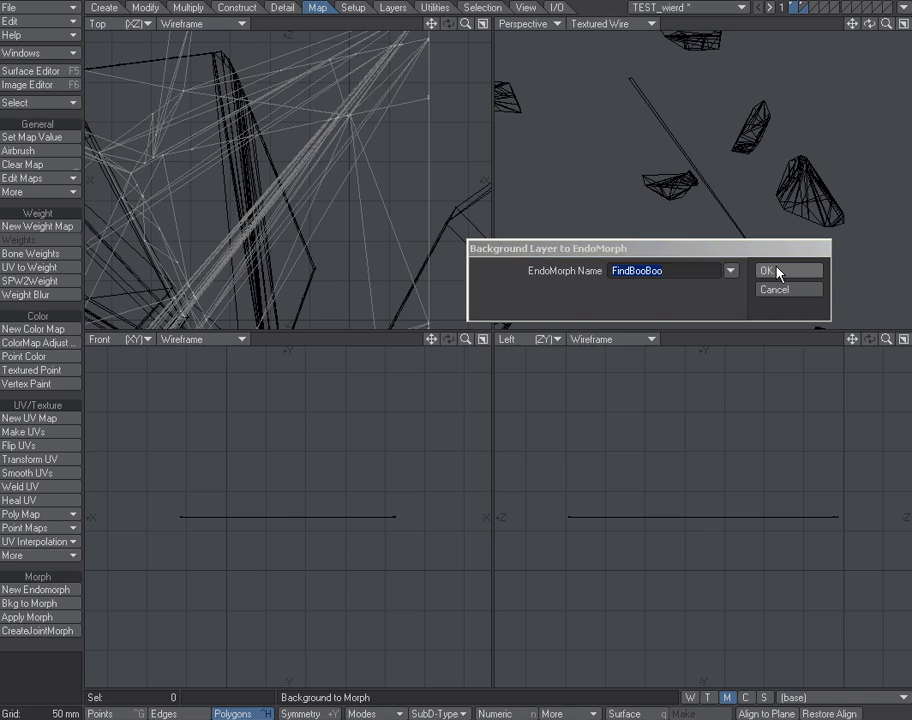
{"action": "left_click", "coordinate": [764, 270]}
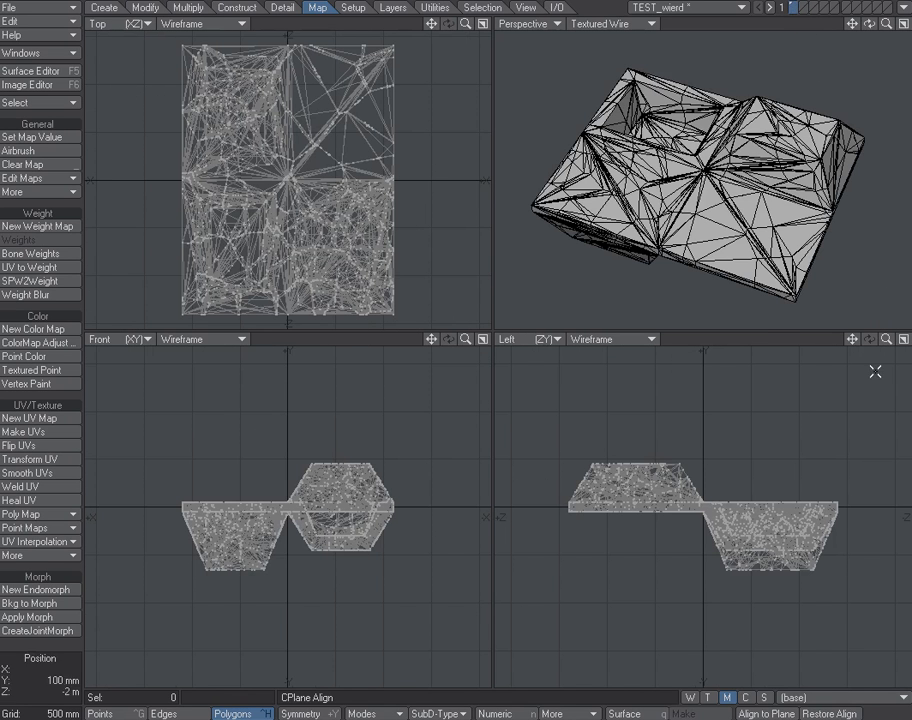
Step: Select the FindBooBoo morph from the popup to reveal the stray polygon
{"action": "left_click", "coordinate": [830, 696]}
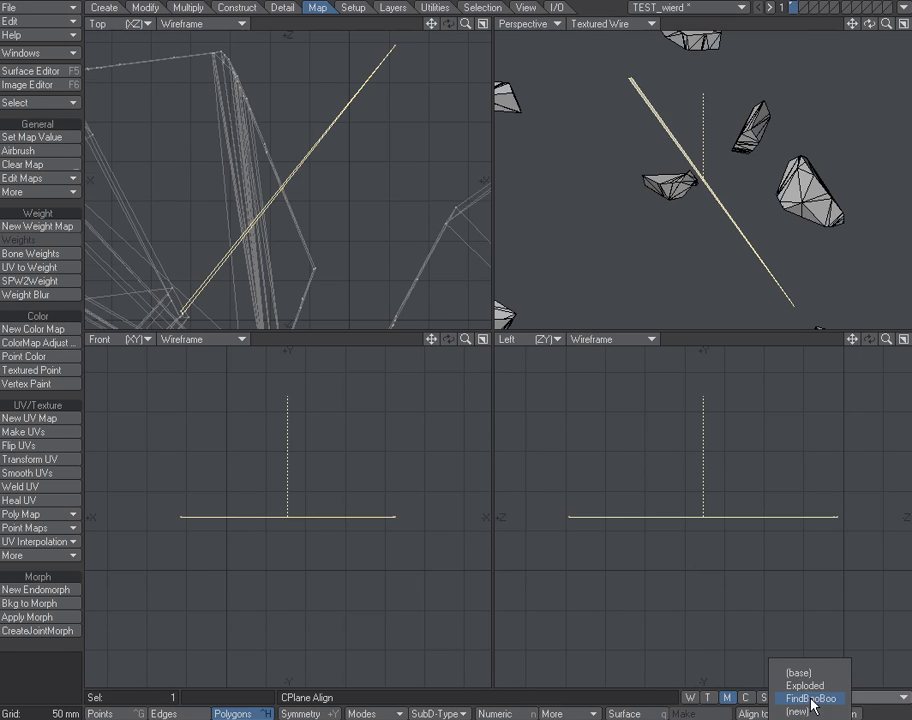
{"action": "mouse_move", "coordinate": [810, 672]}
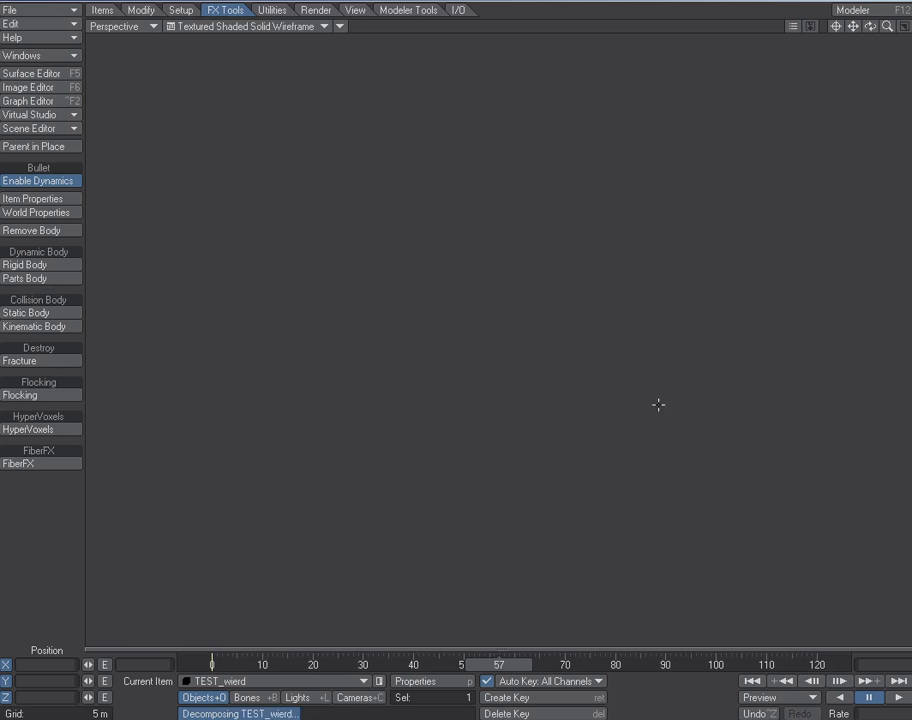
{"action": "mouse_move", "coordinate": [732, 336]}
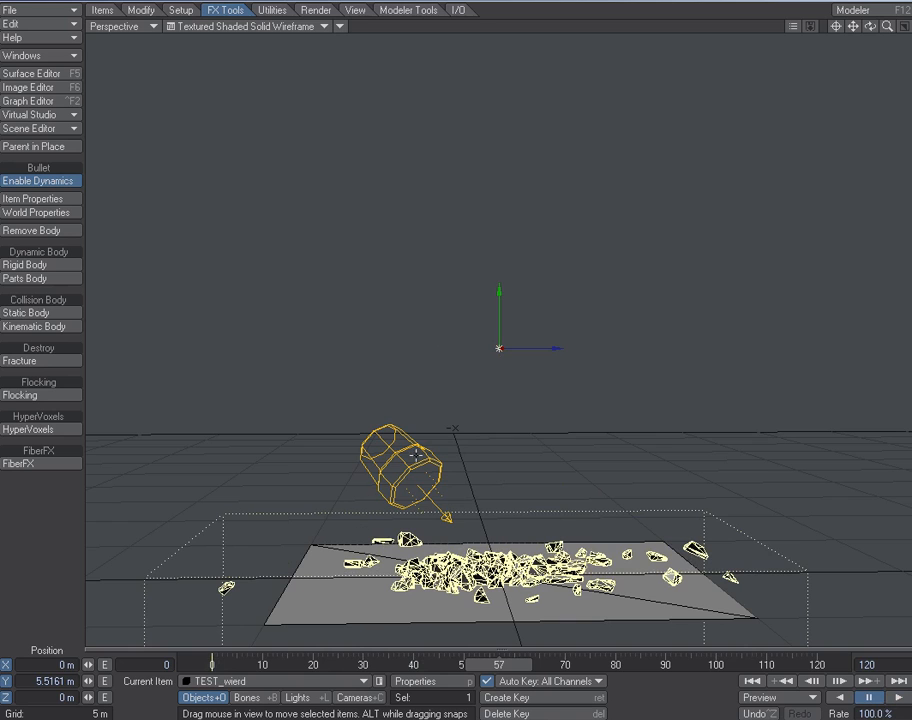
{"action": "mouse_move", "coordinate": [496, 458]}
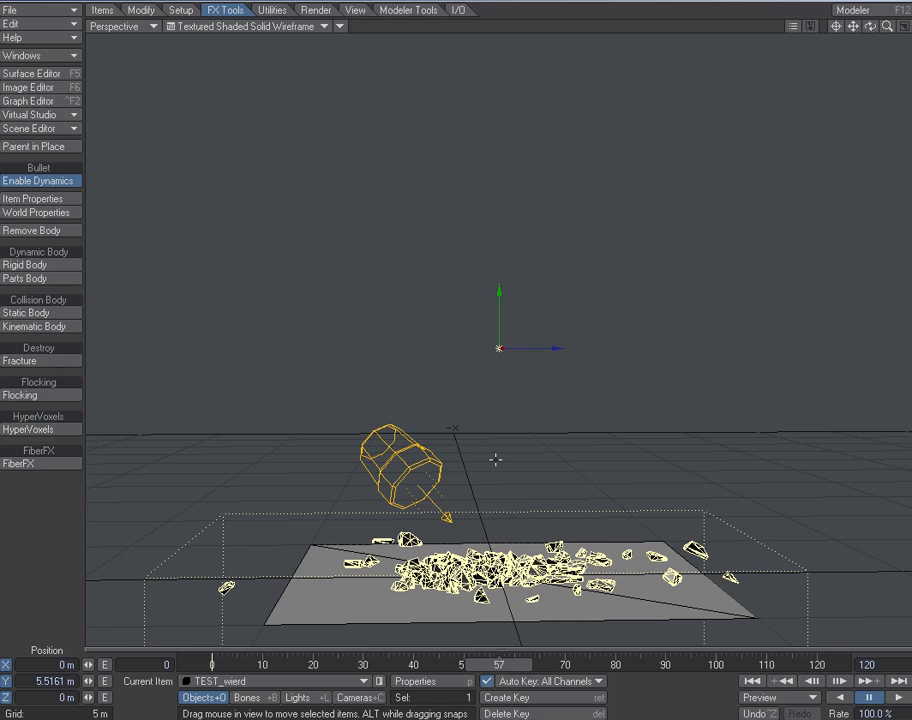
{"action": "mouse_move", "coordinate": [820, 116]}
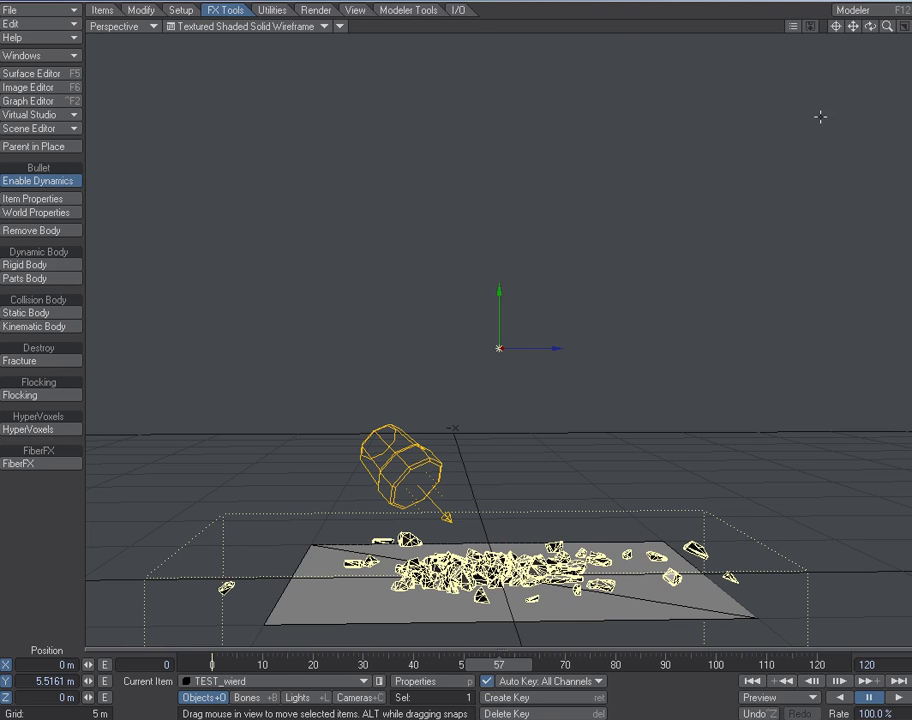